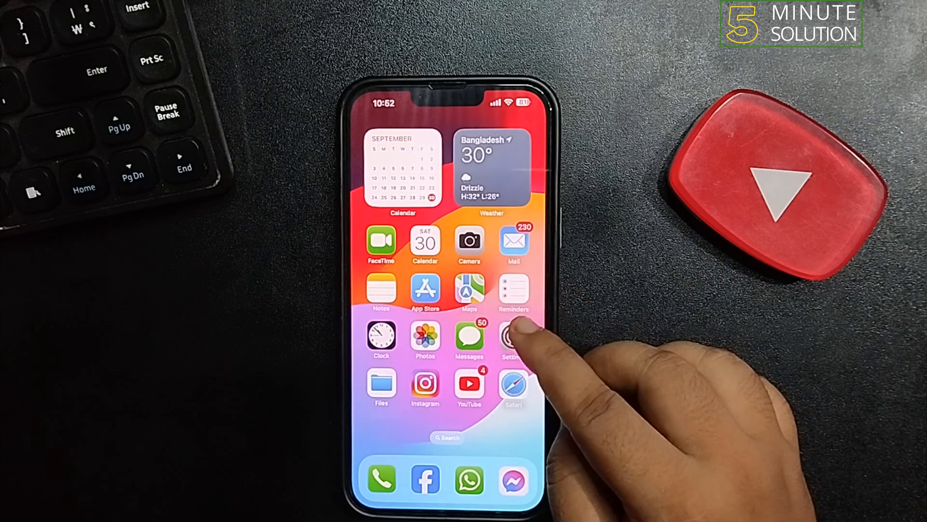
- Reach the Screen Time overview from Settings, showing daily usage and limit options
{"action": "left_click", "coordinate": [513, 340]}
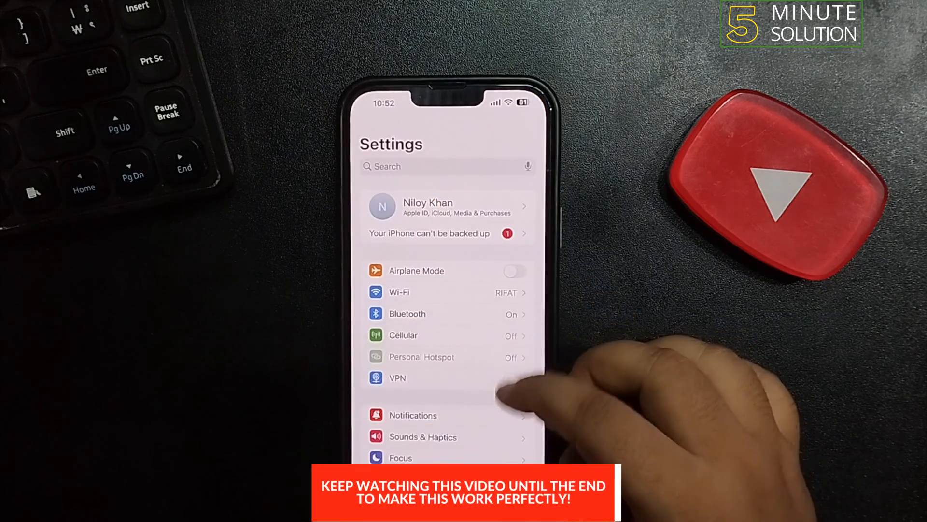
{"action": "scroll", "scroll_direction": "down", "scroll_amount": 3}
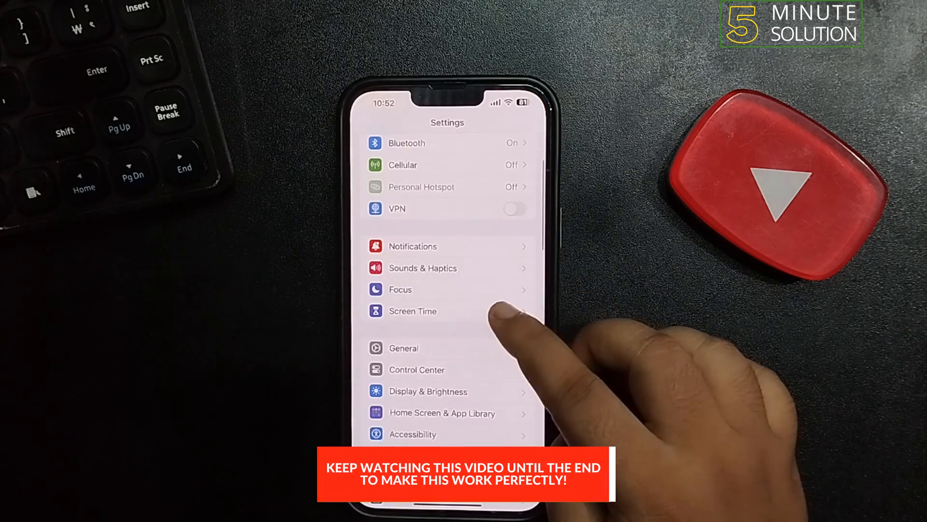
{"action": "left_click", "coordinate": [412, 310]}
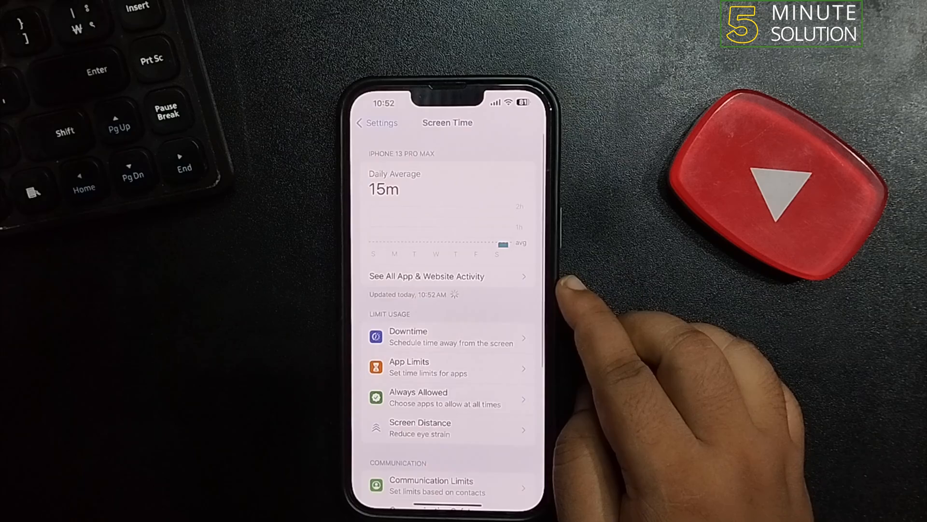
{"action": "scroll", "scroll_direction": "down", "scroll_amount": 3}
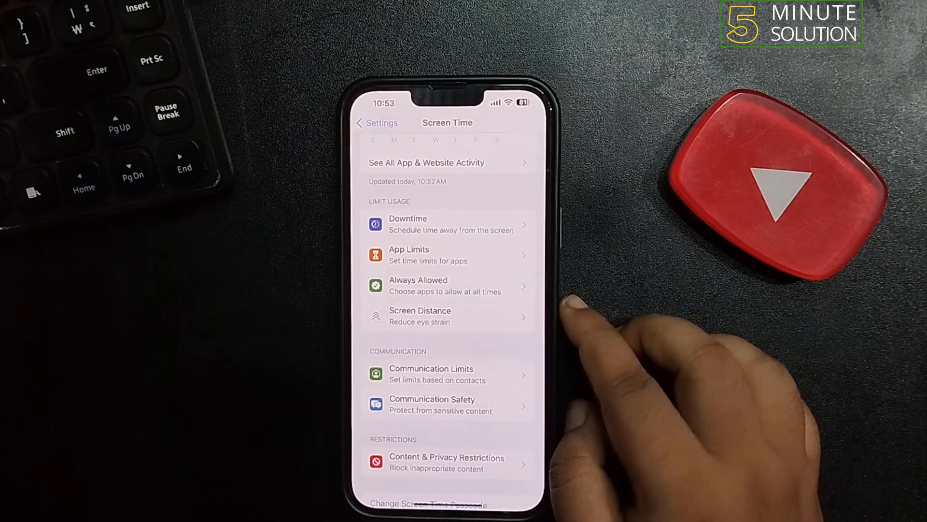
- Turn Downtime off so it reads Off on the Screen Time overview
{"action": "left_click", "coordinate": [429, 502]}
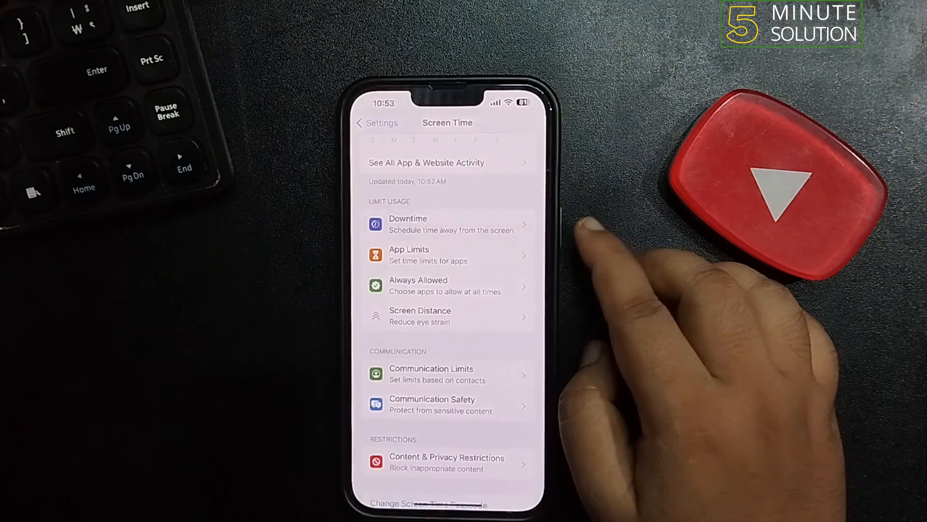
{"action": "left_click", "coordinate": [407, 223]}
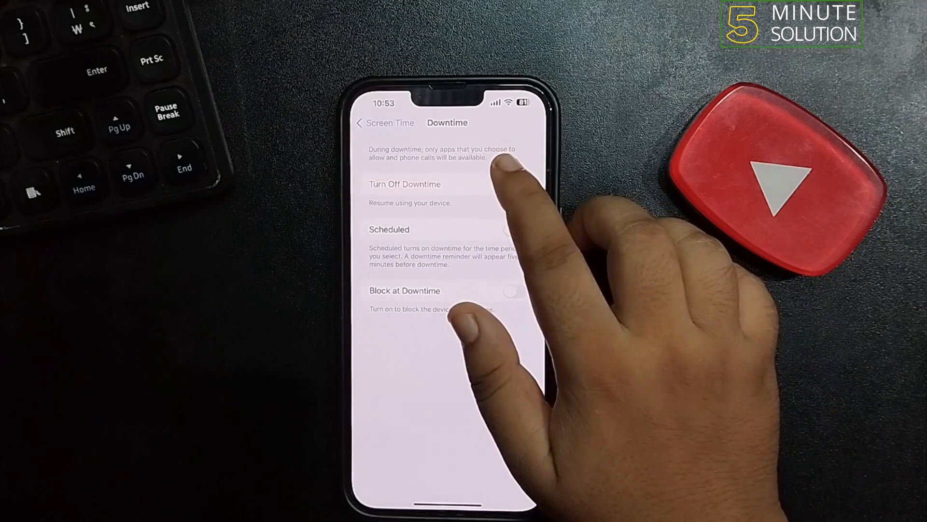
{"action": "left_click", "coordinate": [359, 123]}
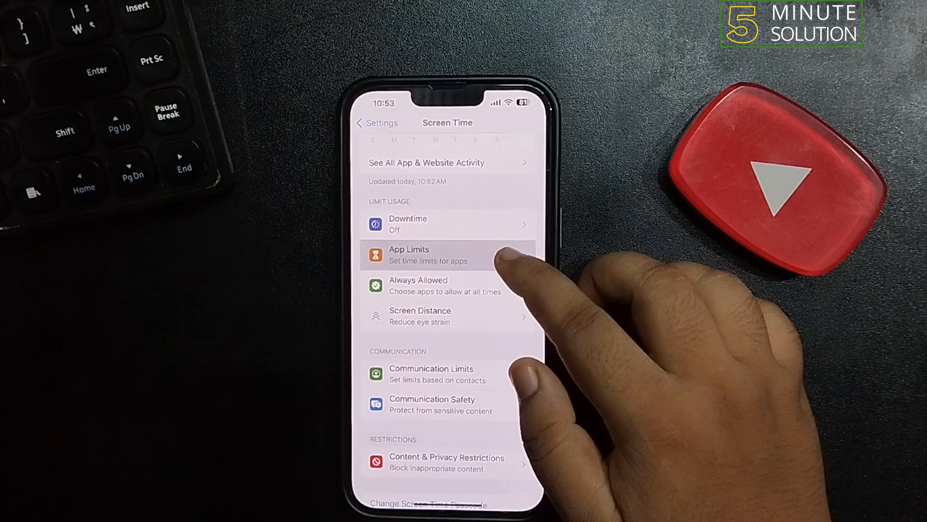
- Confirm App Limits is empty and switch the Screen Distance toggle off
{"action": "left_click", "coordinate": [427, 254]}
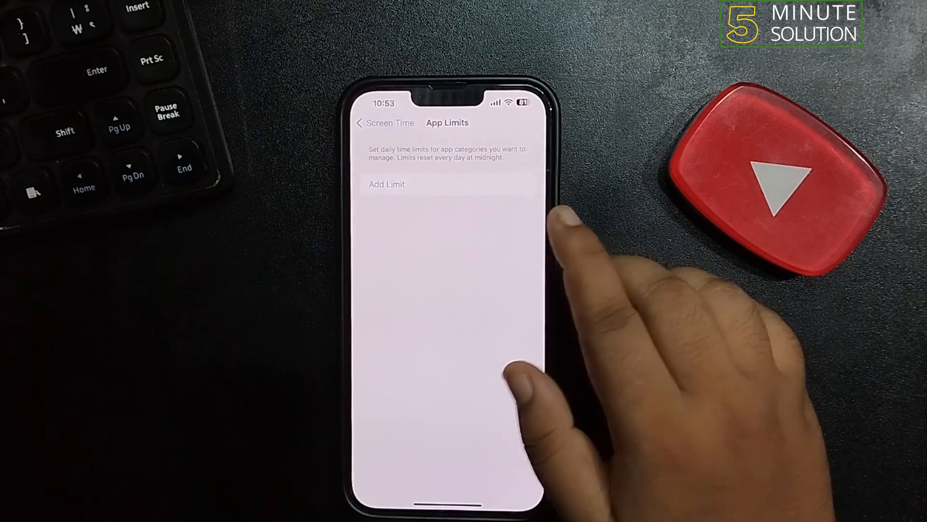
{"action": "left_click", "coordinate": [362, 123]}
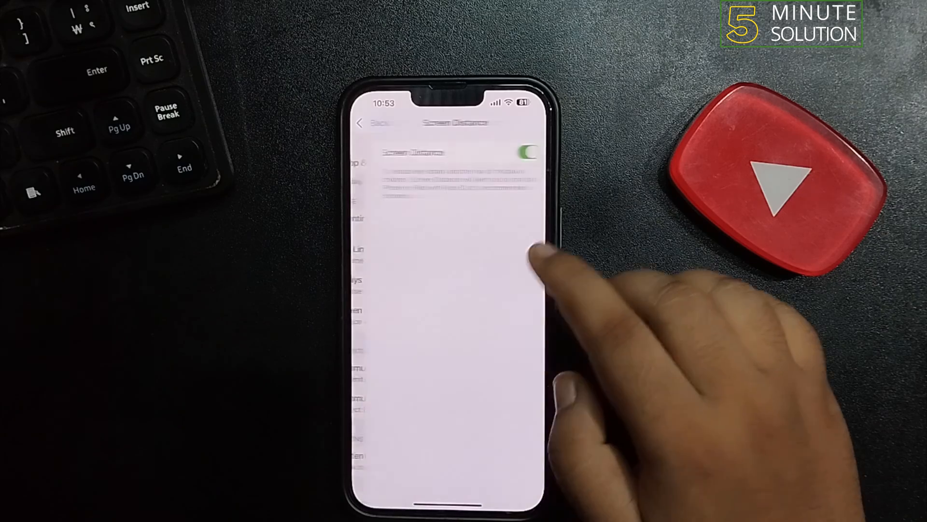
{"action": "left_click", "coordinate": [520, 153]}
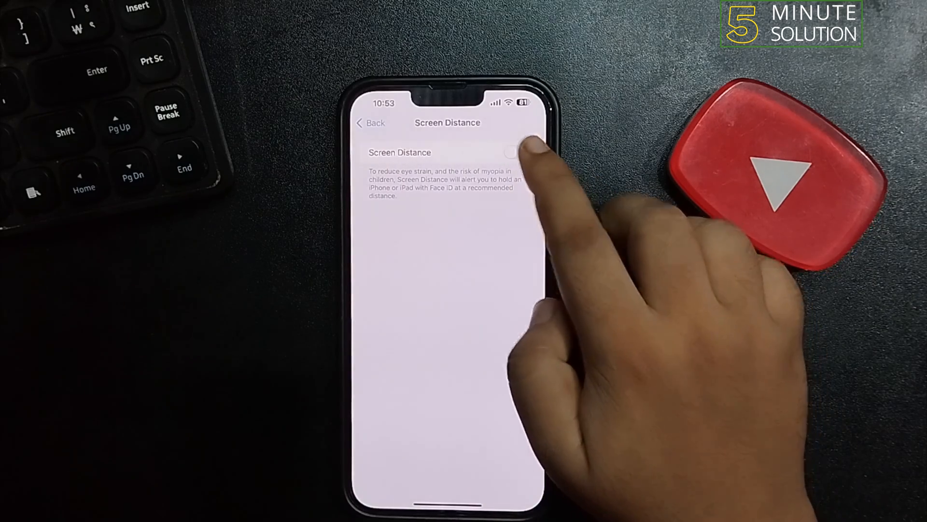
{"action": "left_click", "coordinate": [370, 123]}
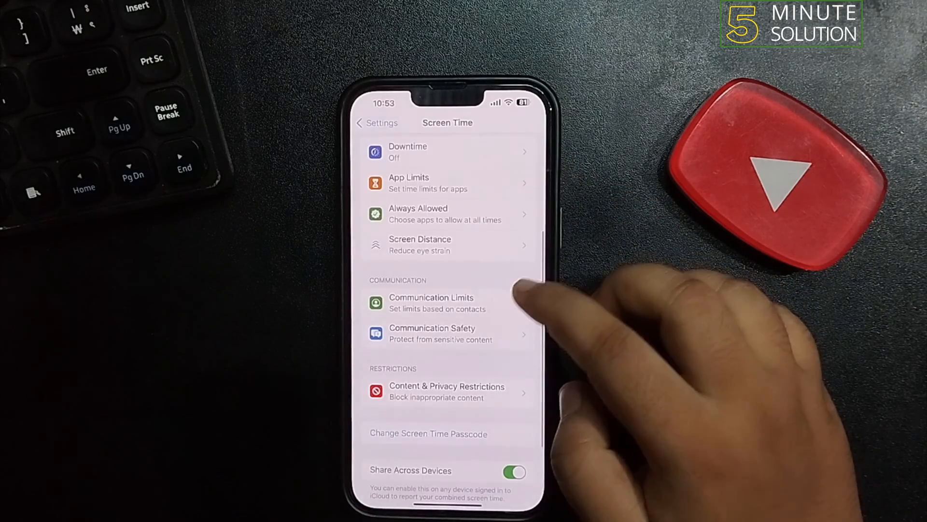
{"action": "left_click", "coordinate": [431, 303]}
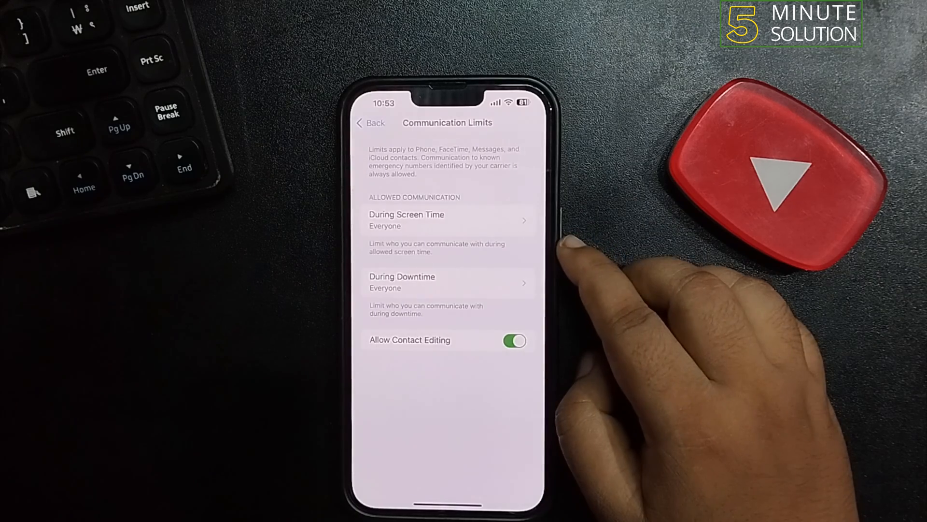
{"action": "left_click", "coordinate": [370, 123]}
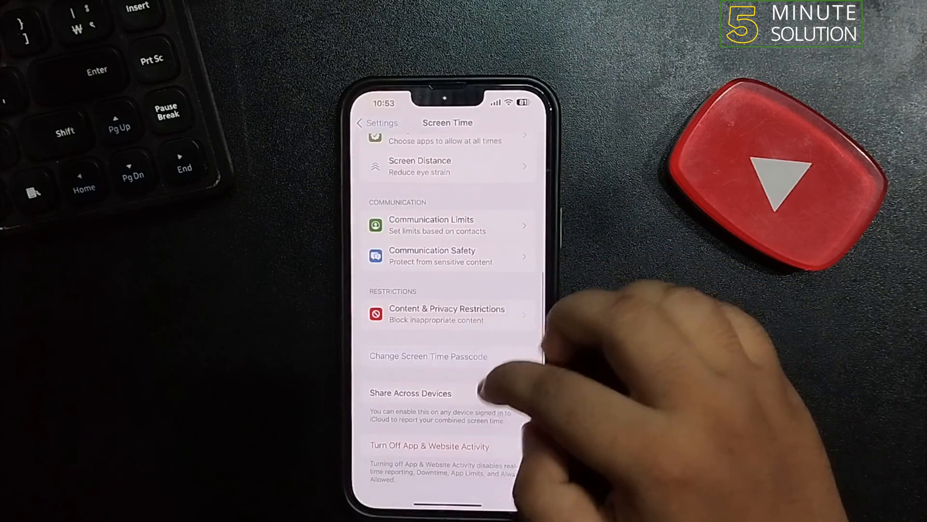
- Remove the Screen Time passcode and confirm turning off App & Website Activity
{"action": "left_click", "coordinate": [514, 393]}
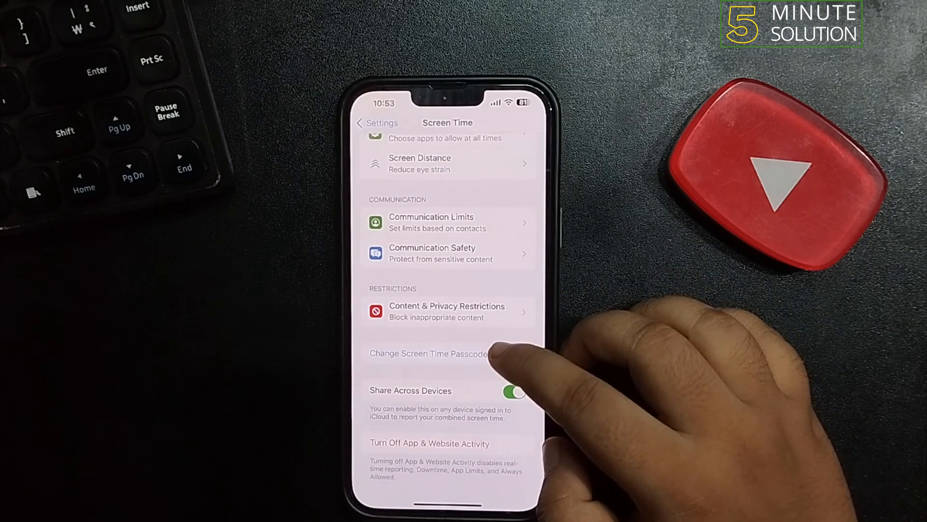
{"action": "left_click", "coordinate": [428, 354]}
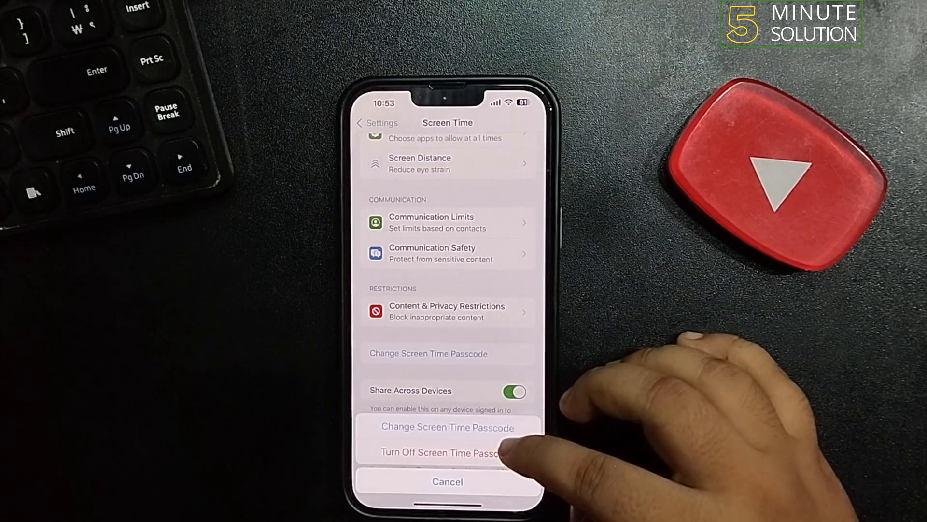
{"action": "left_click", "coordinate": [441, 452]}
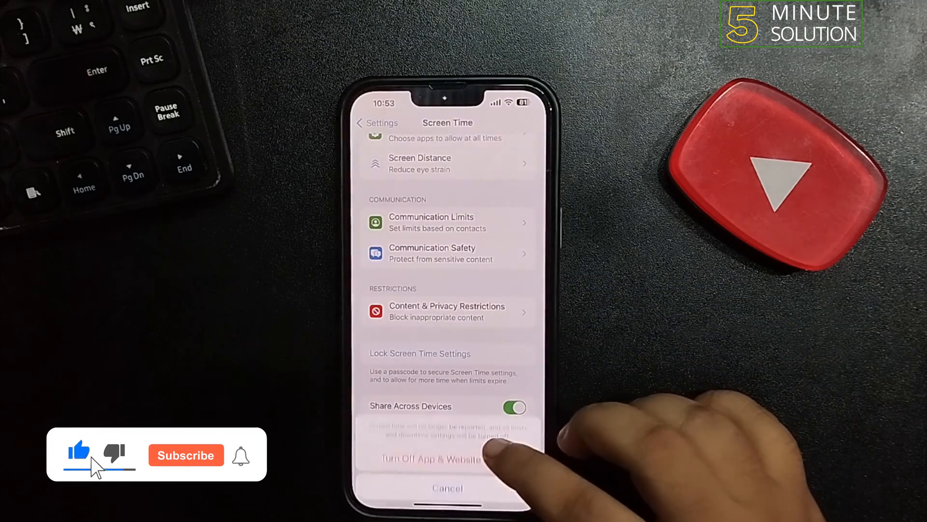
{"action": "left_click", "coordinate": [186, 455]}
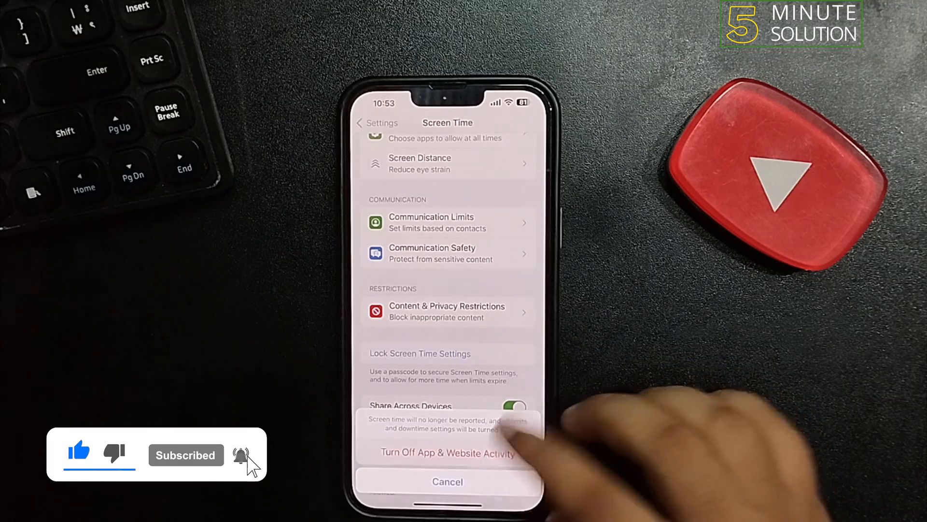